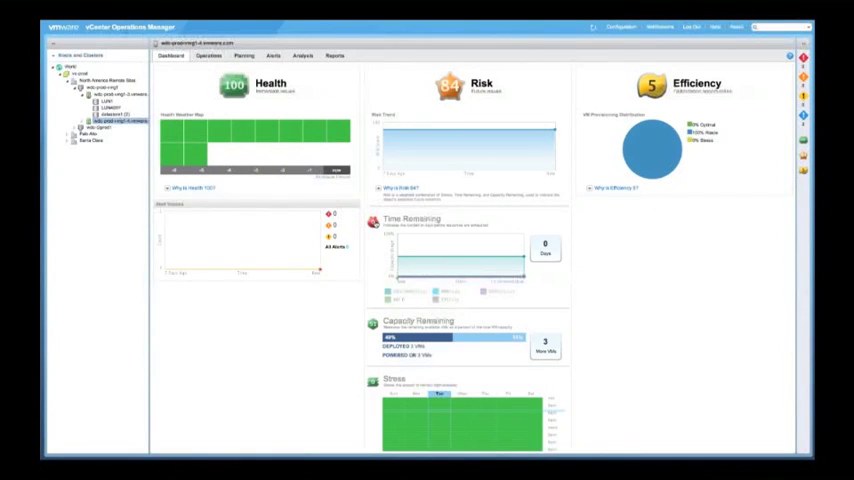
Show the Planning Views gallery listing all 14 capacity planning views.
{"action": "left_click", "coordinate": [270, 68]}
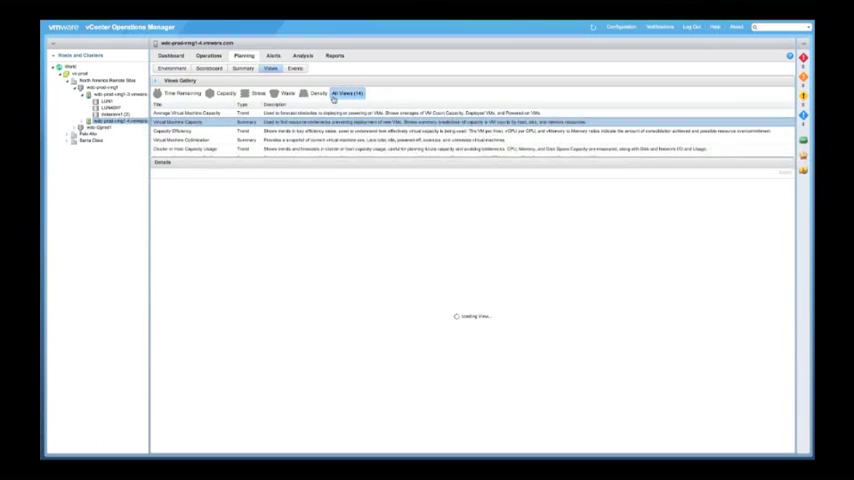
Browse the Virtual Machine Capacity and Inventory views, sort by Type, then return to Dashboard.
{"action": "left_click", "coordinate": [181, 93]}
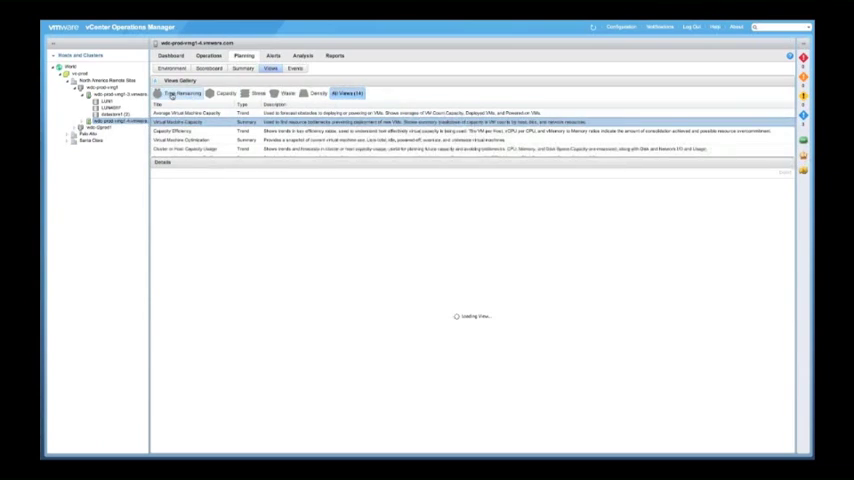
{"action": "left_click", "coordinate": [225, 93]}
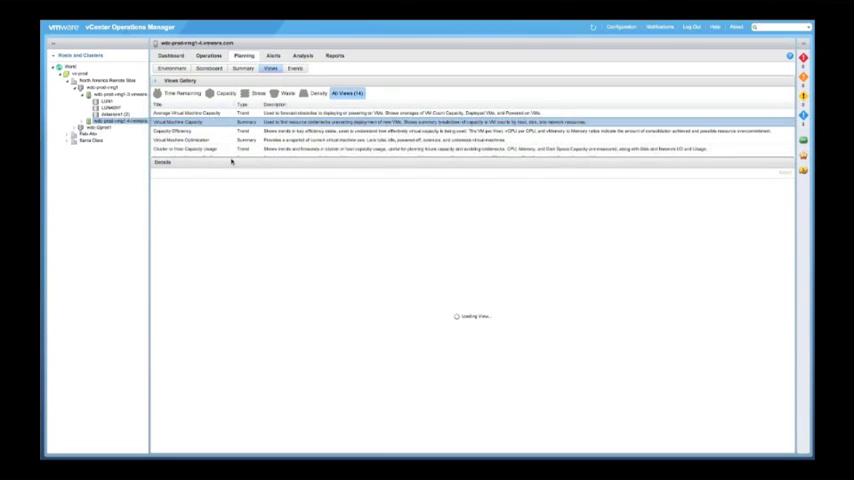
{"action": "left_click", "coordinate": [172, 122]}
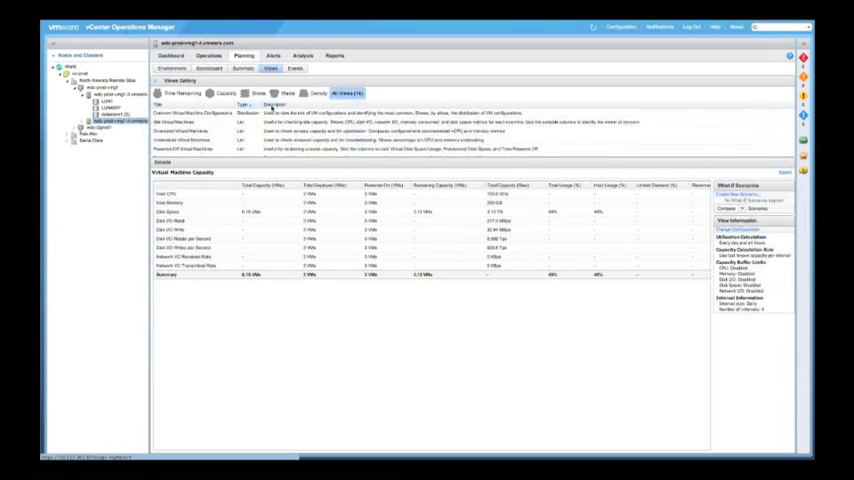
{"action": "left_click", "coordinate": [180, 120]}
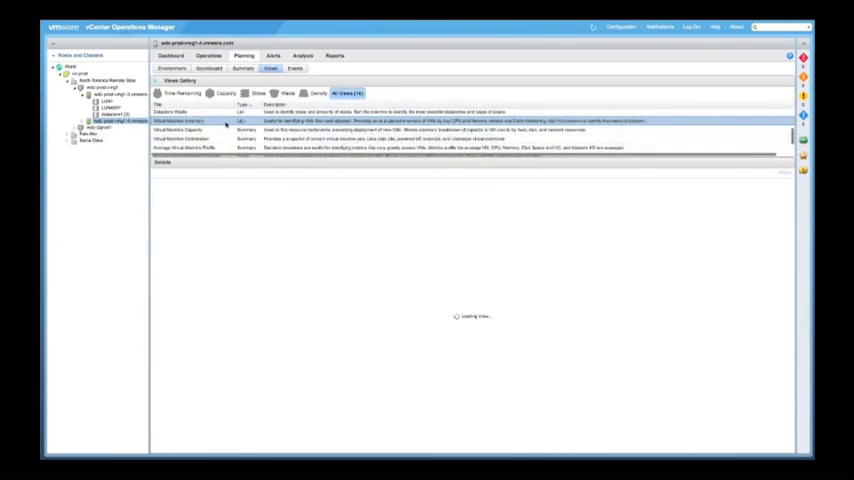
{"action": "left_click", "coordinate": [170, 55]}
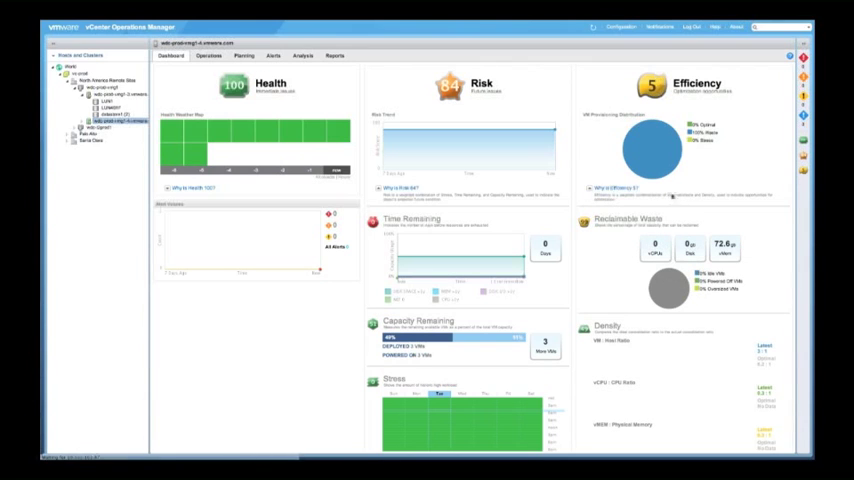
Scroll down to the Stress, Reclaimable Waste (72.6 GB vMem) and Density panels.
{"action": "scroll", "scroll_direction": "down", "scroll_amount": 3}
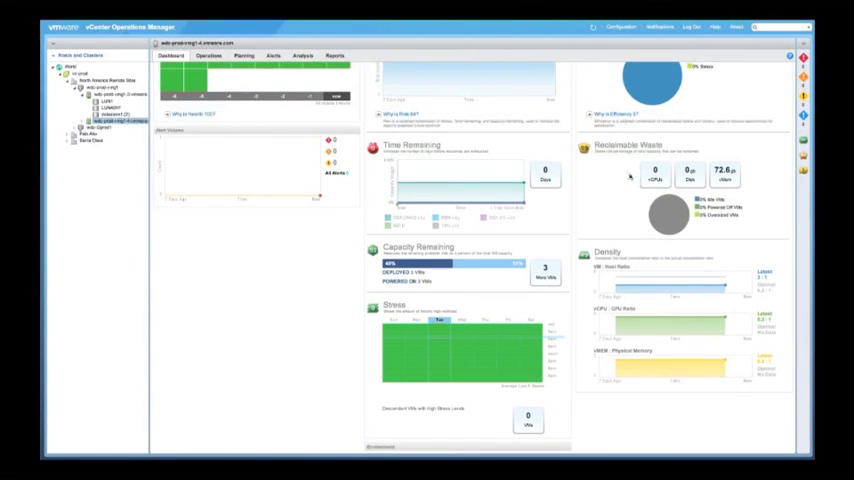
{"action": "mouse_move", "coordinate": [626, 172]}
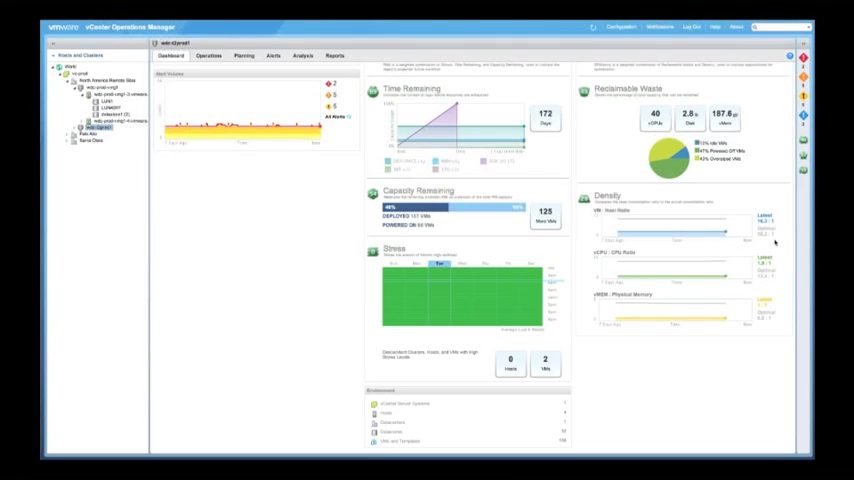
{"action": "mouse_move", "coordinate": [620, 266]}
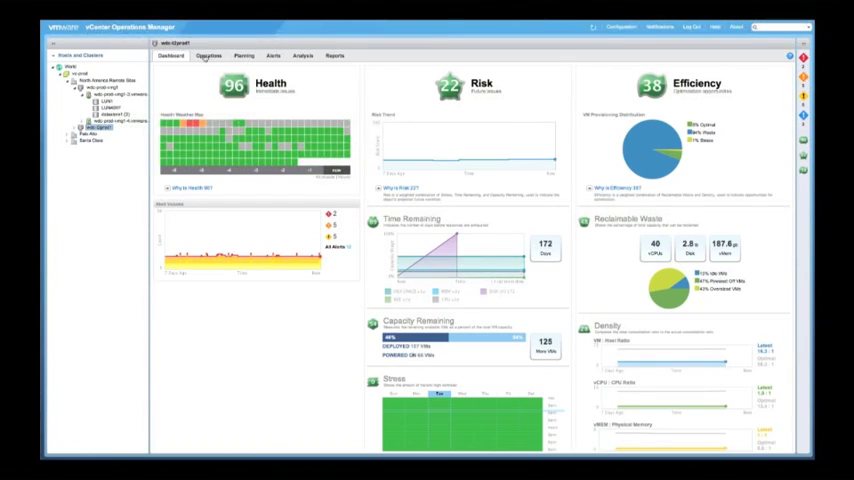
Show the cluster's Planning Summary with remaining hosts/VMs forecast and time-remaining table.
{"action": "left_click", "coordinate": [243, 55]}
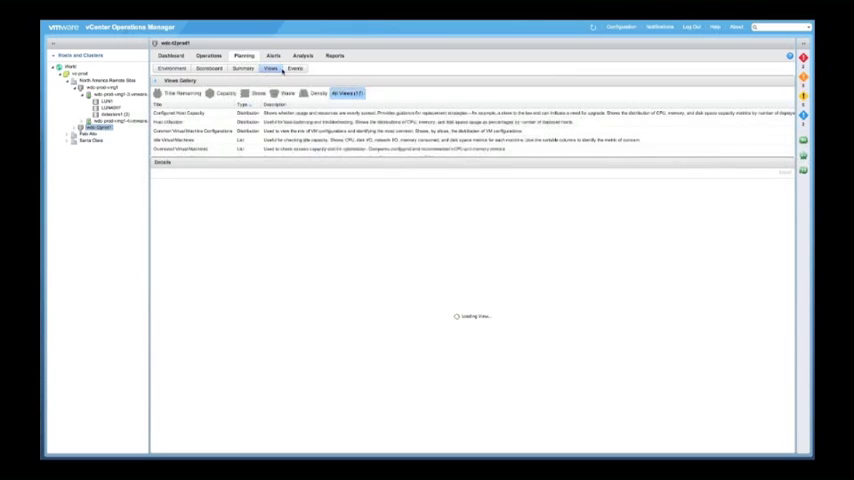
{"action": "left_click", "coordinate": [243, 55]}
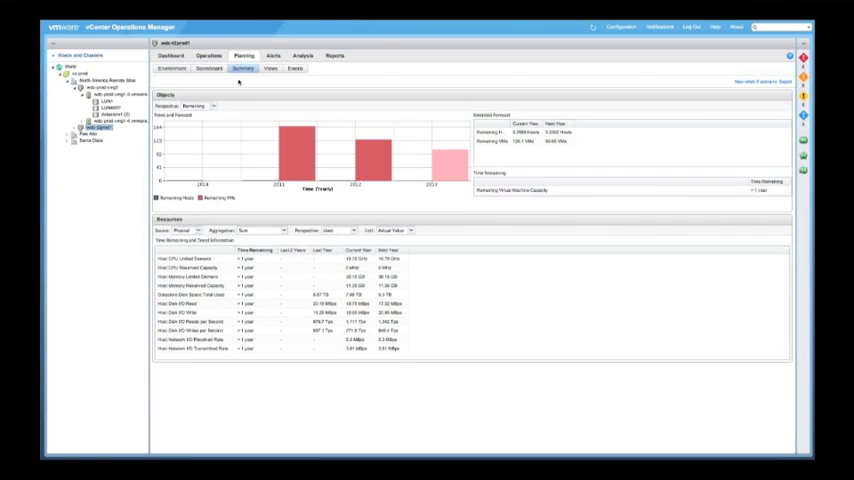
{"action": "left_click", "coordinate": [213, 106]}
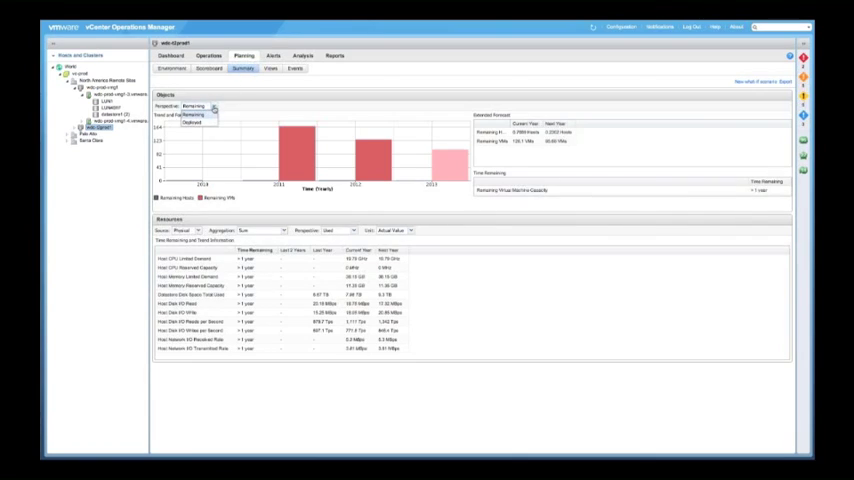
{"action": "left_click", "coordinate": [193, 106]}
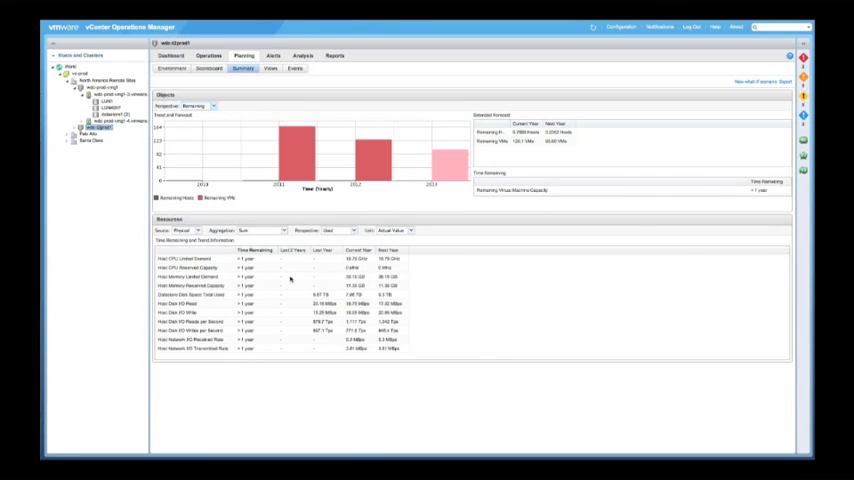
{"action": "mouse_move", "coordinate": [285, 281]}
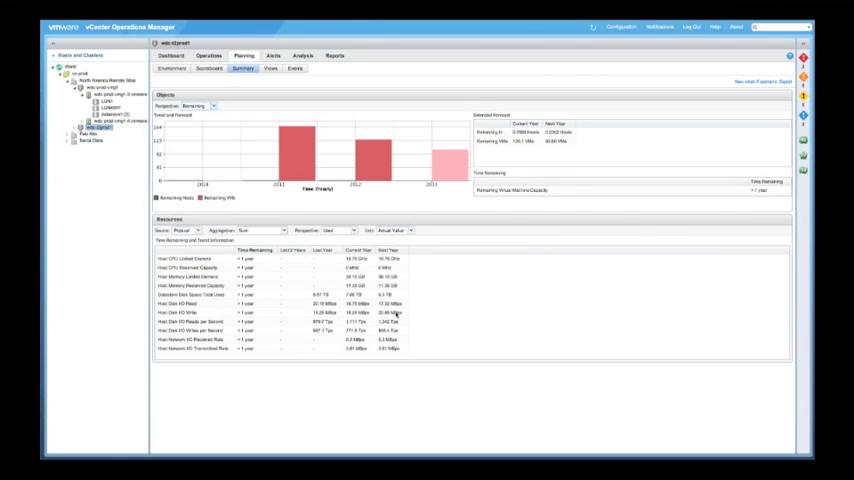
Show the cluster's Alerts page with its volume chart and four alerts.
{"action": "left_click", "coordinate": [273, 56]}
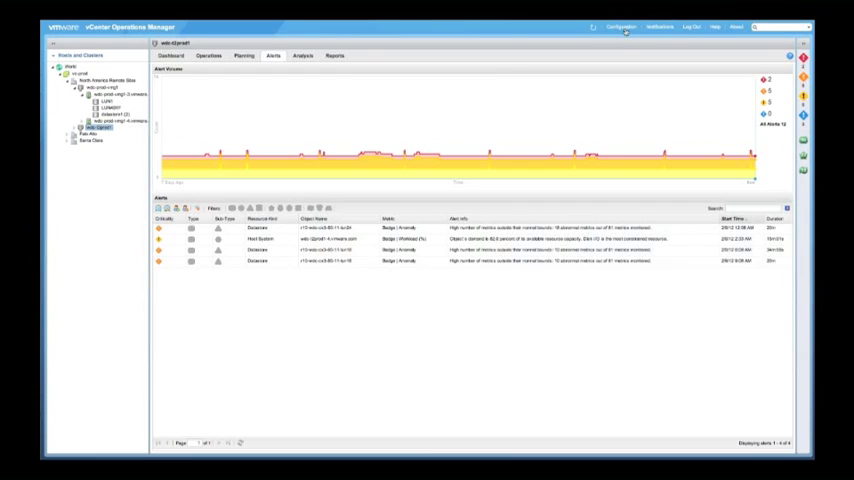
{"action": "left_click", "coordinate": [620, 27]}
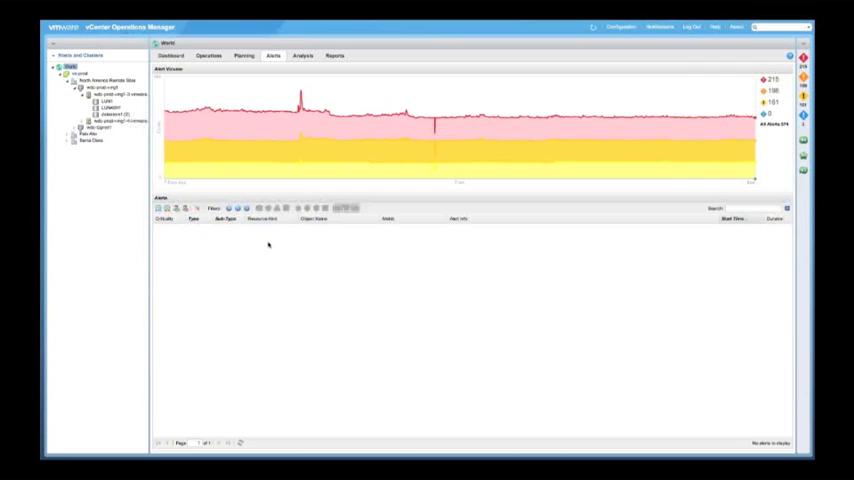
{"action": "mouse_move", "coordinate": [340, 209]}
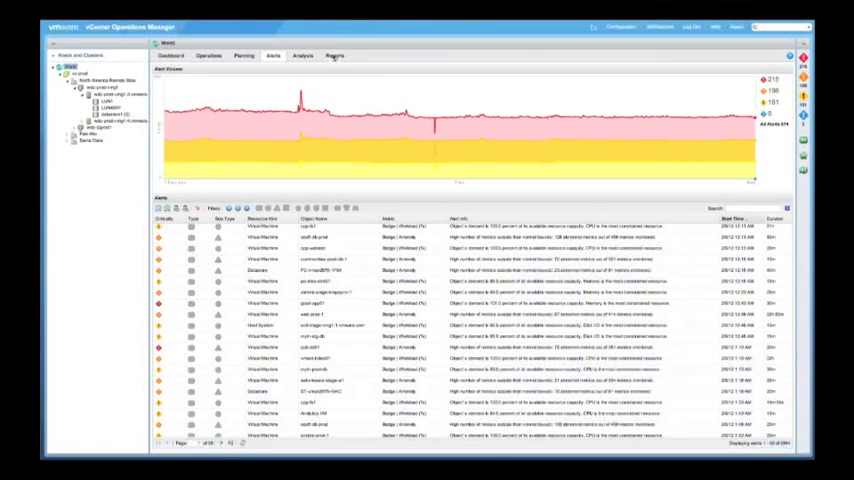
Leave the capacity reports list for the World object's Operations area.
{"action": "left_click", "coordinate": [334, 55]}
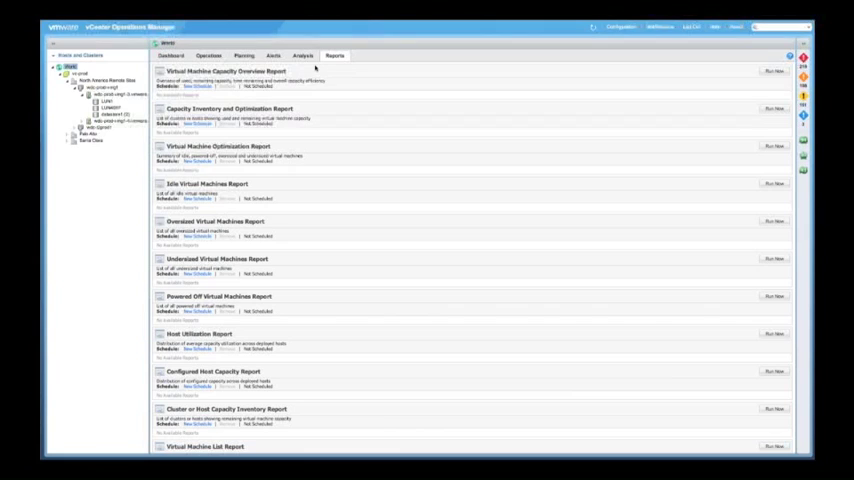
{"action": "mouse_move", "coordinate": [392, 152]}
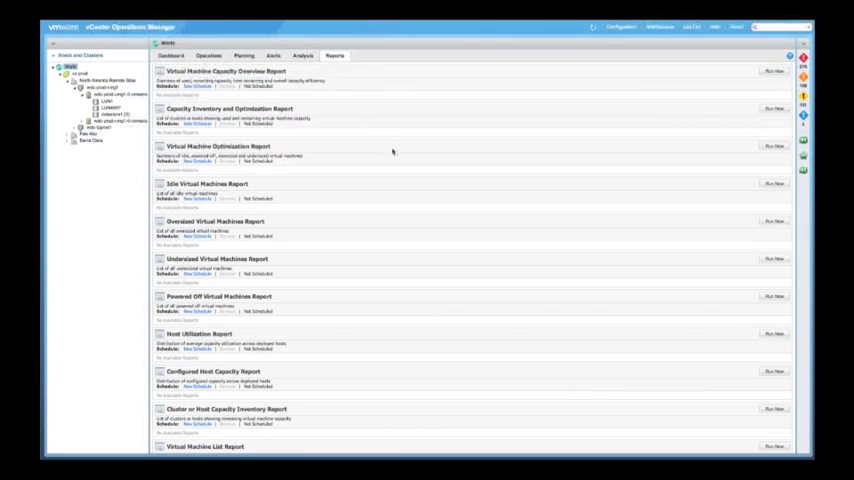
{"action": "mouse_move", "coordinate": [369, 177]}
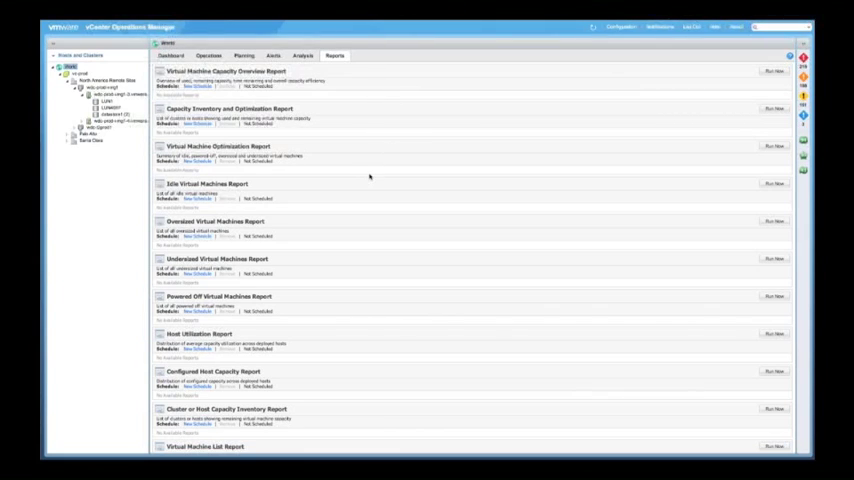
{"action": "mouse_move", "coordinate": [381, 173]}
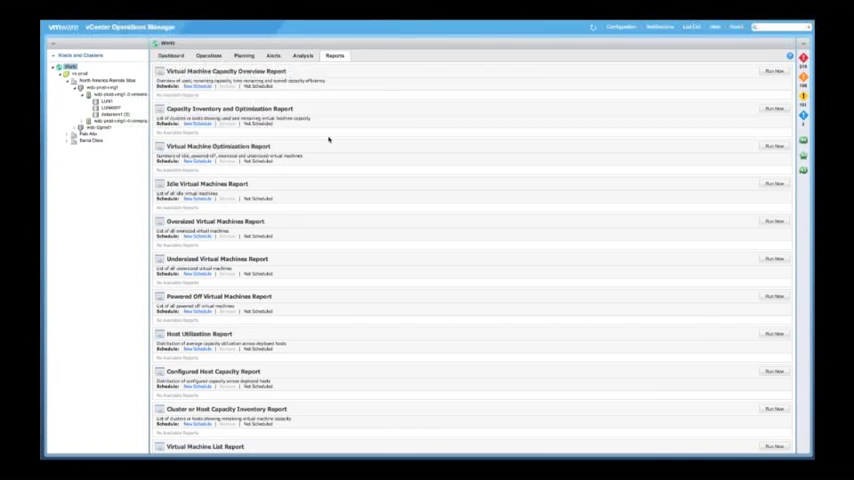
{"action": "left_click", "coordinate": [244, 55]}
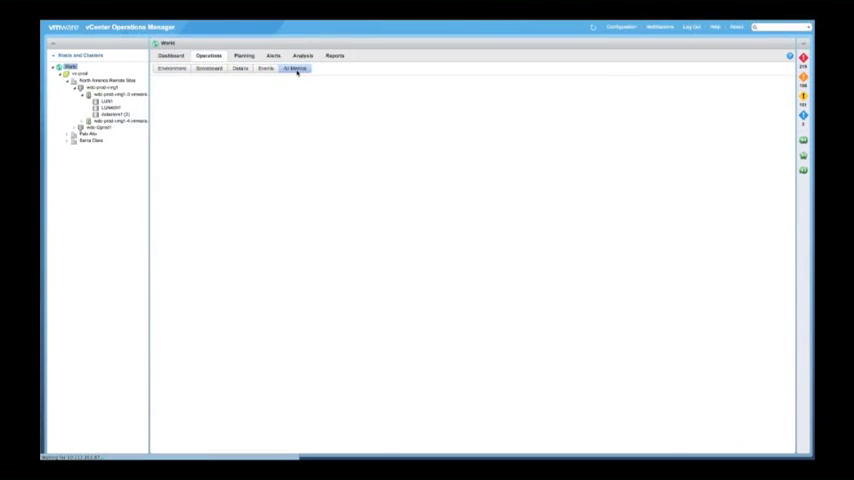
Plot the Capacity Remaining > Count > VM > CPU metric for World in All Metrics.
{"action": "left_click", "coordinate": [295, 68]}
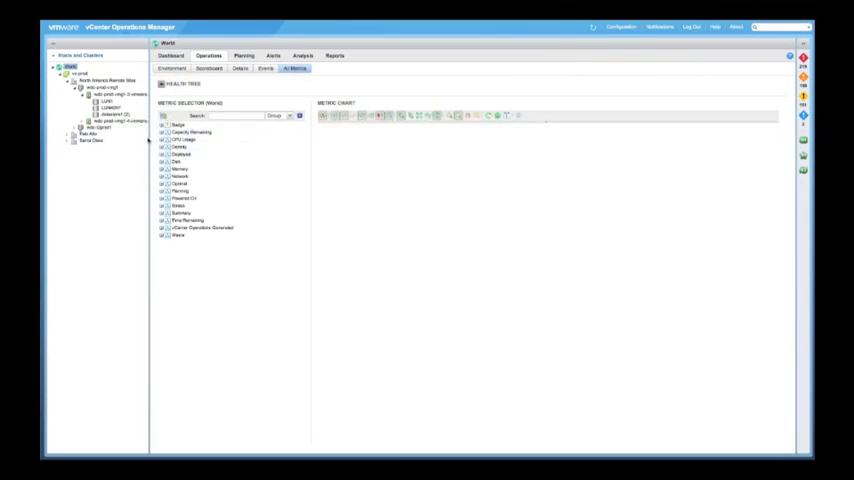
{"action": "left_click", "coordinate": [191, 132]}
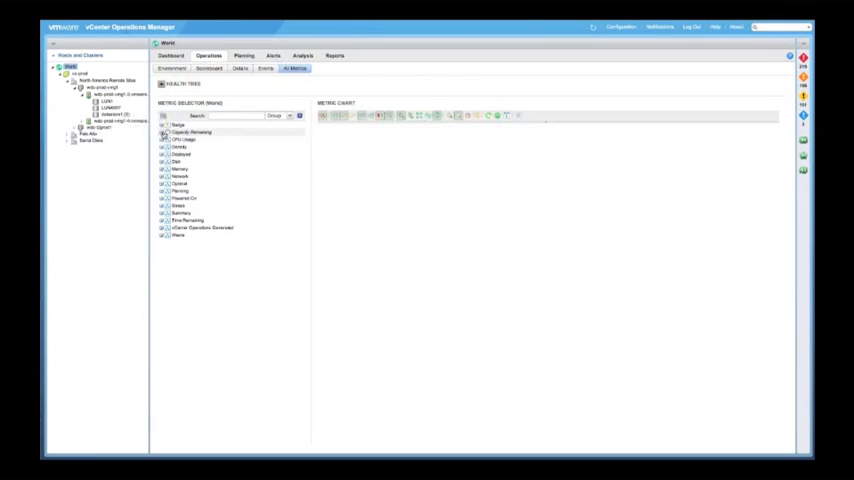
{"action": "left_click", "coordinate": [163, 132]}
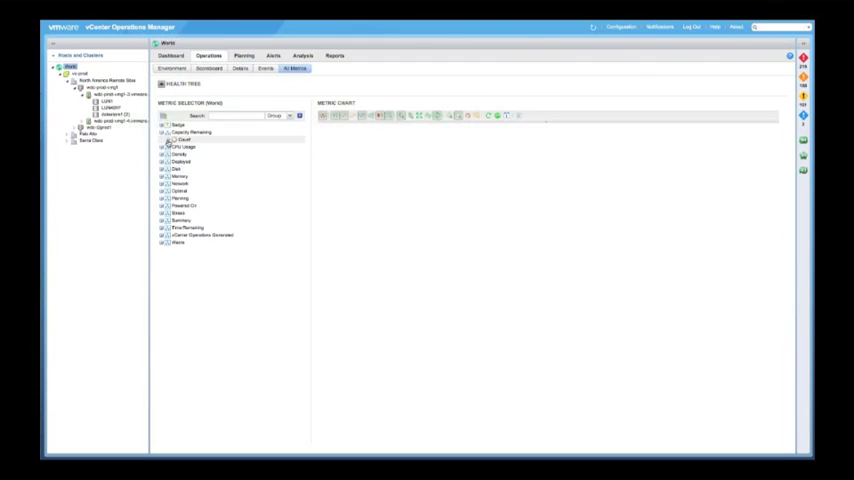
{"action": "left_click", "coordinate": [163, 140]}
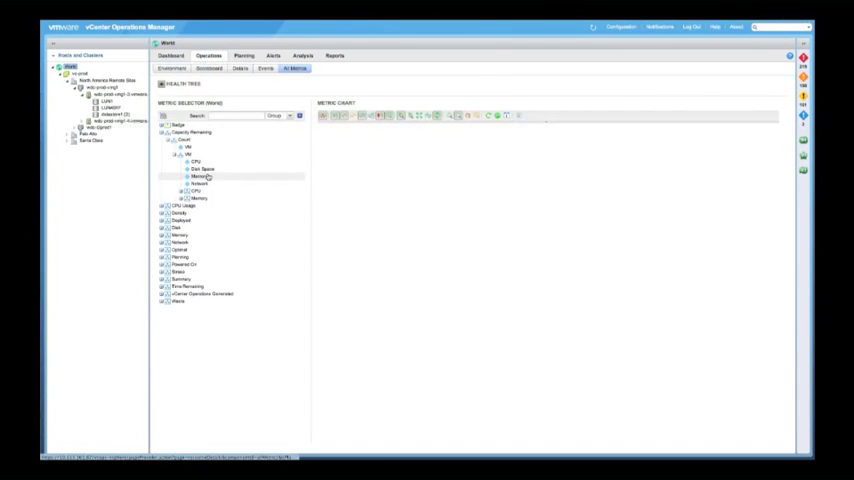
{"action": "left_click", "coordinate": [203, 169]}
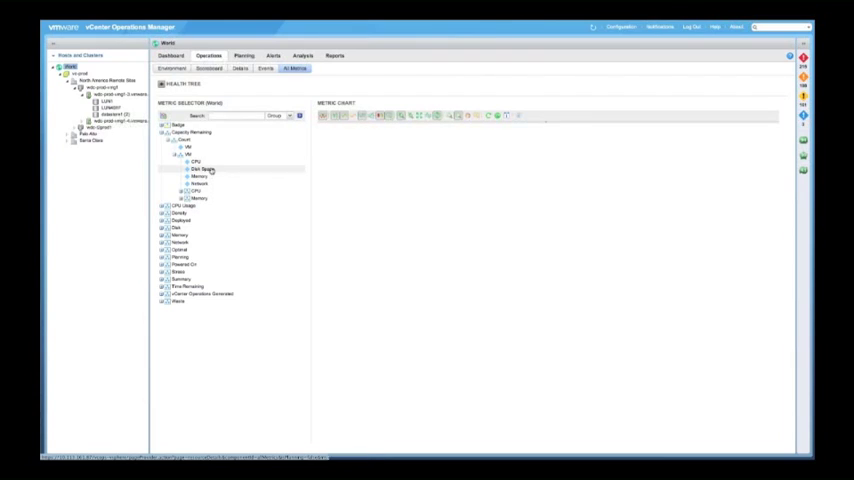
{"action": "left_click", "coordinate": [203, 169]}
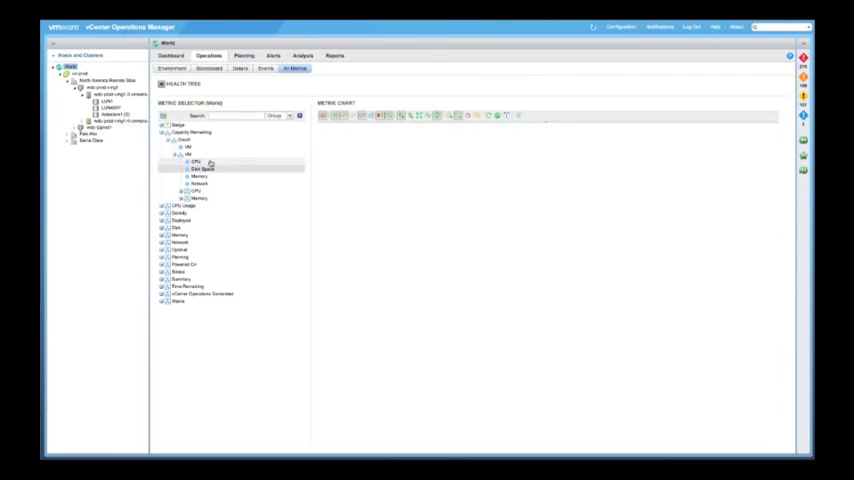
{"action": "left_click", "coordinate": [199, 184]}
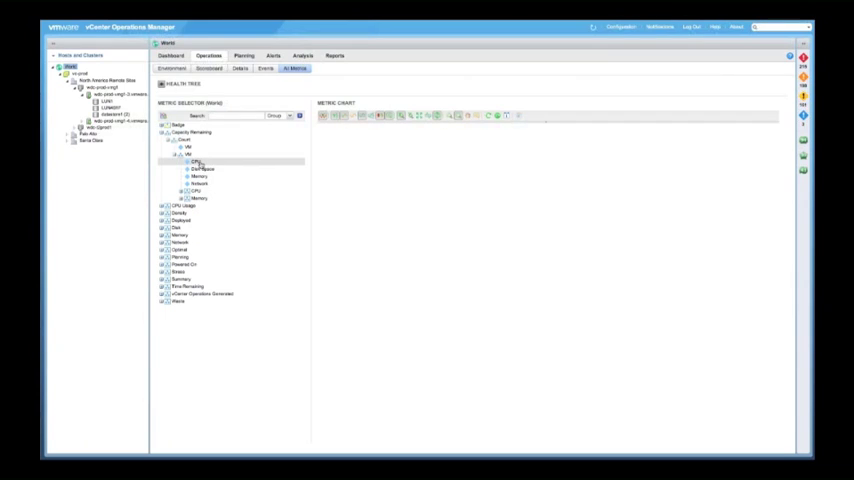
{"action": "left_click", "coordinate": [198, 184]}
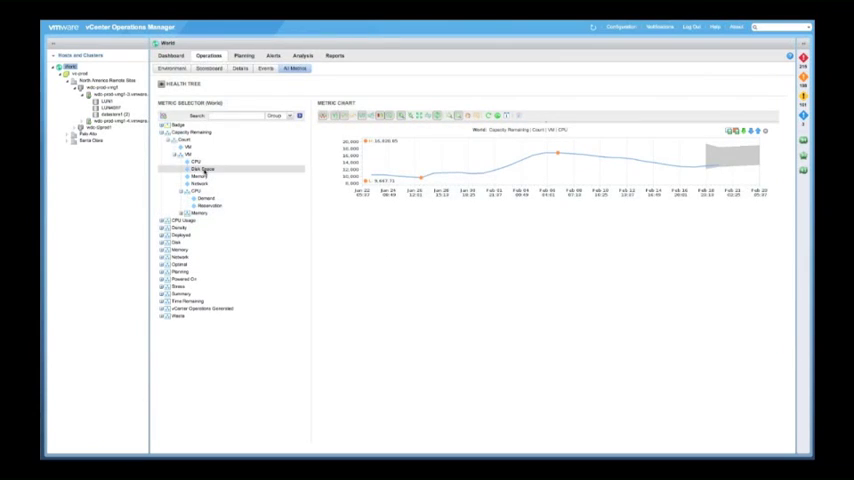
Show World's Planning scoreboard with a Risk score of 30.
{"action": "left_click", "coordinate": [203, 168]}
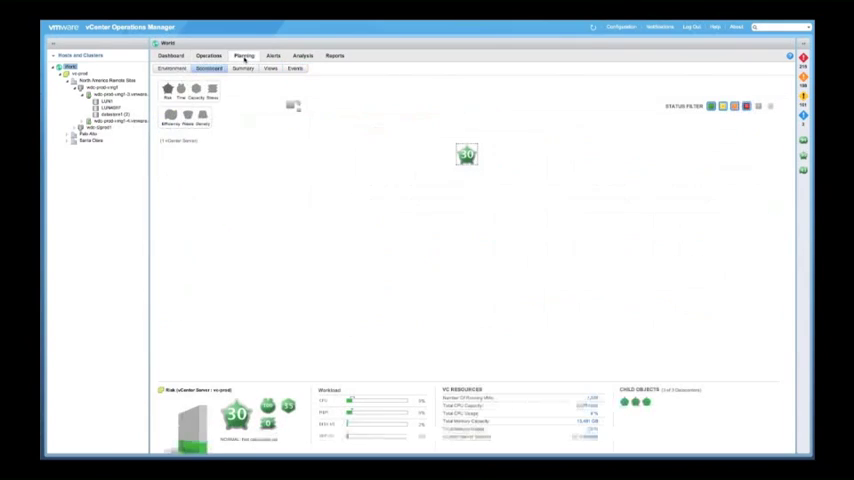
Review the Virtual Machine Capacity view, then show World's active alerts list.
{"action": "left_click", "coordinate": [270, 68]}
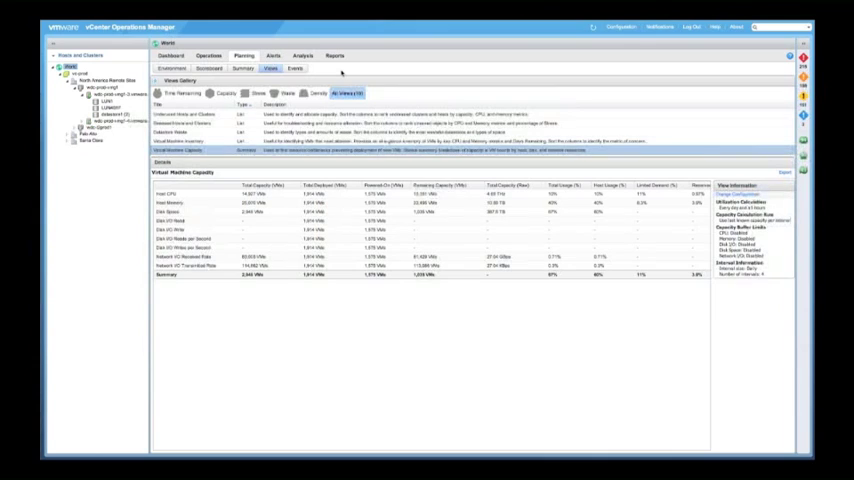
{"action": "left_click", "coordinate": [273, 55]}
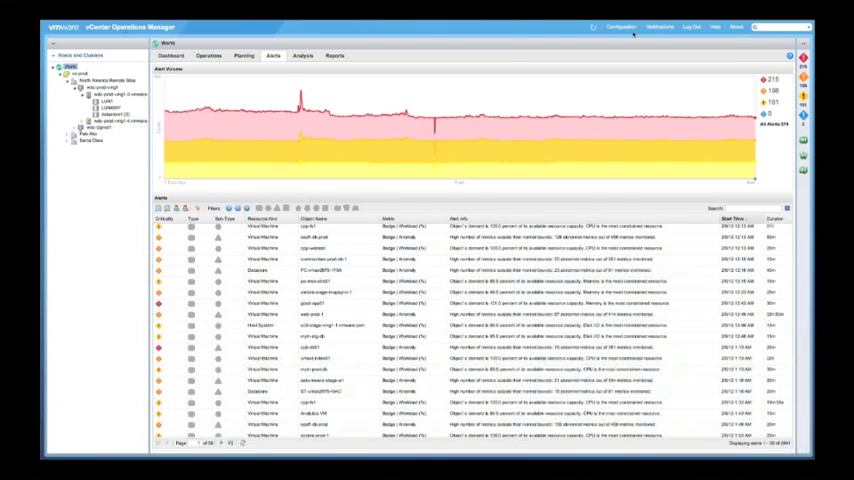
Open Configuration and view the Alert Management badge alert generation settings.
{"action": "left_click", "coordinate": [620, 27]}
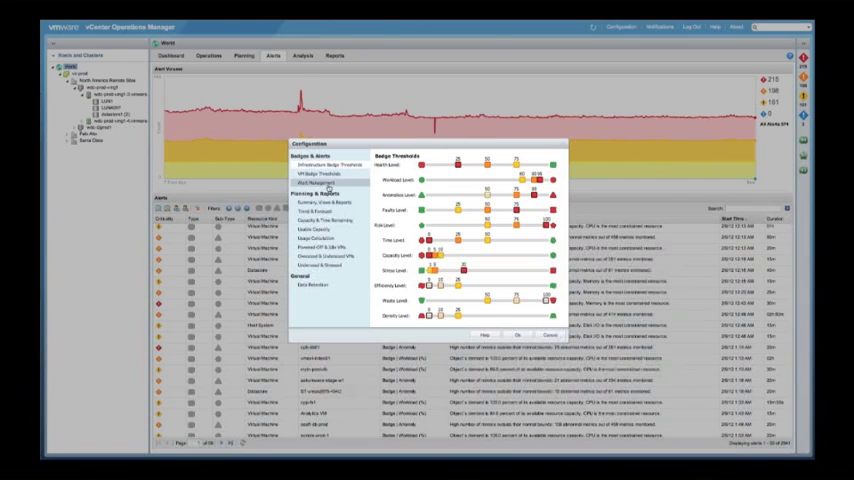
{"action": "left_click", "coordinate": [317, 182]}
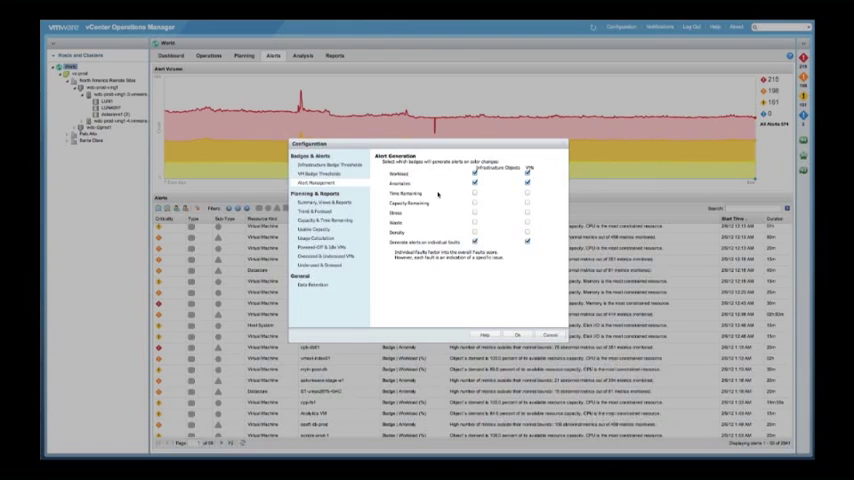
{"action": "left_click", "coordinate": [325, 202]}
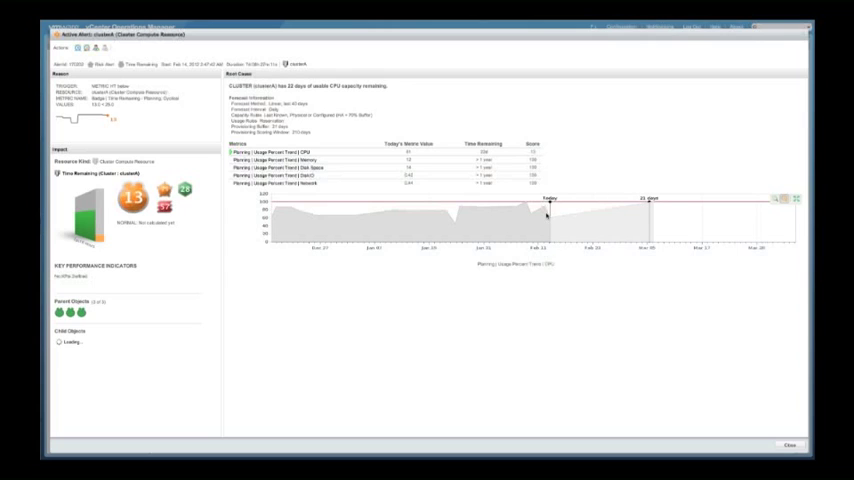
{"action": "mouse_move", "coordinate": [428, 205]}
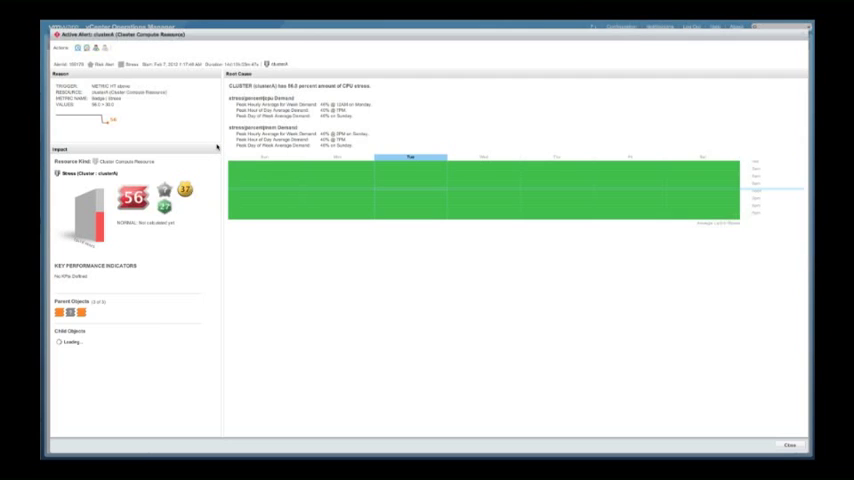
{"action": "mouse_move", "coordinate": [404, 208]}
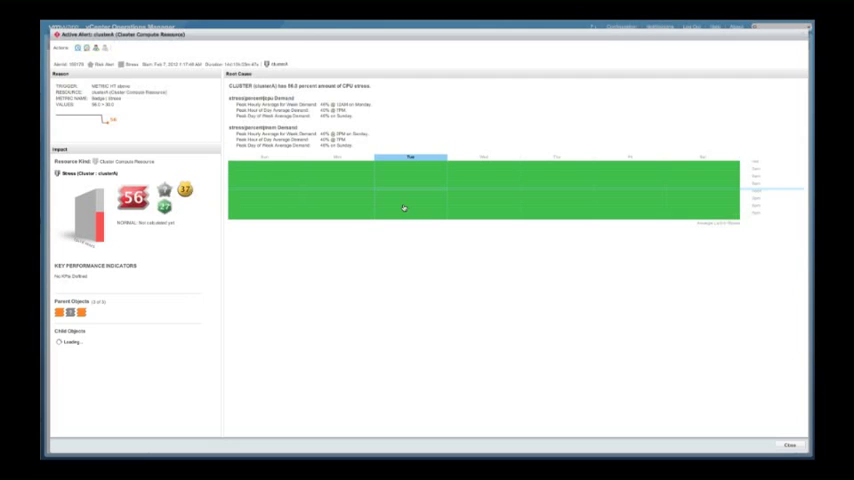